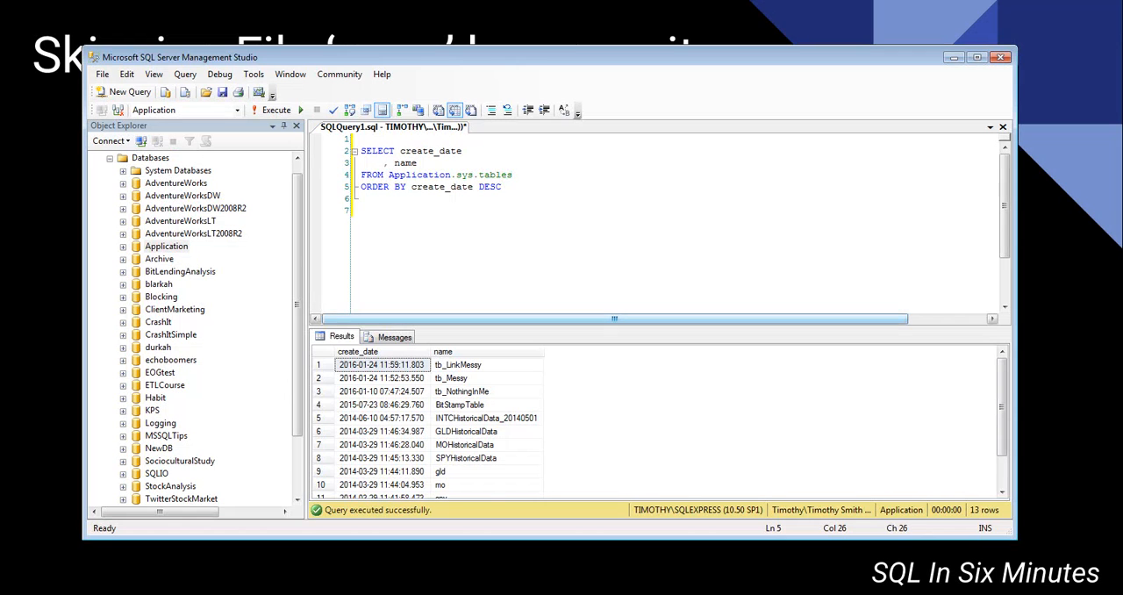
# - Add modify_date to the SELECT list, correcting the modified_date typo, and run the query
pyautogui.click(275, 108)
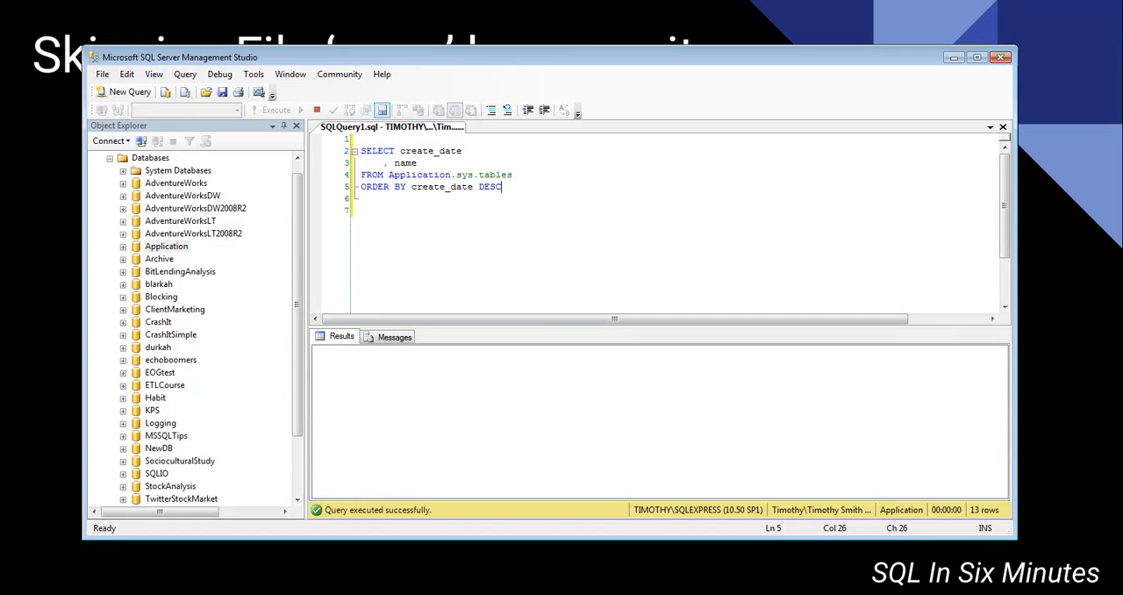
pyautogui.click(276, 109)
pyautogui.write(', modified_date')
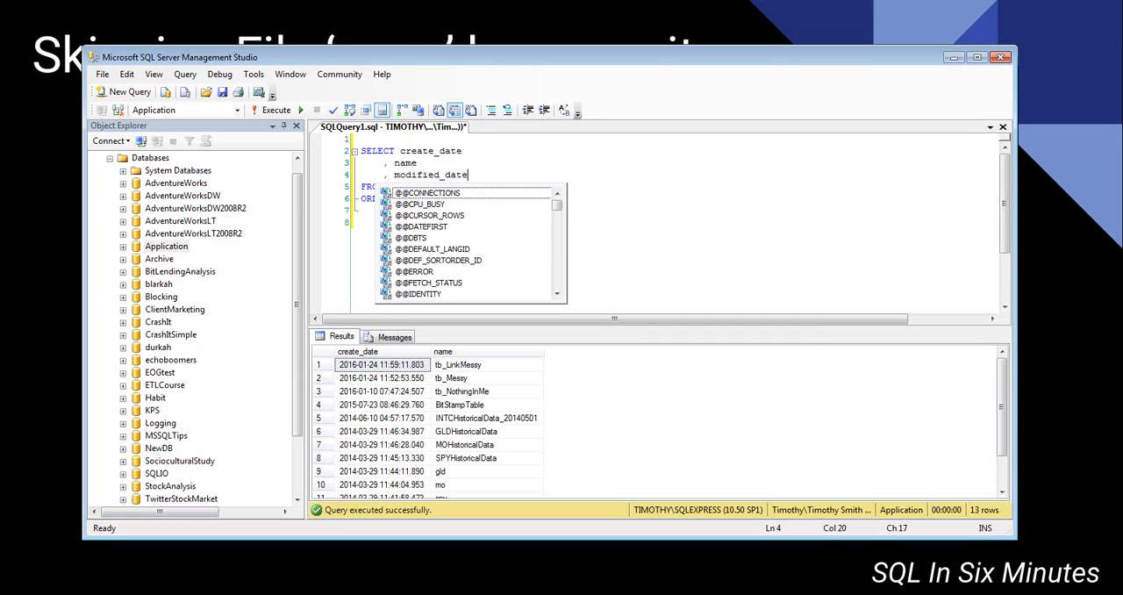
pyautogui.click(275, 109)
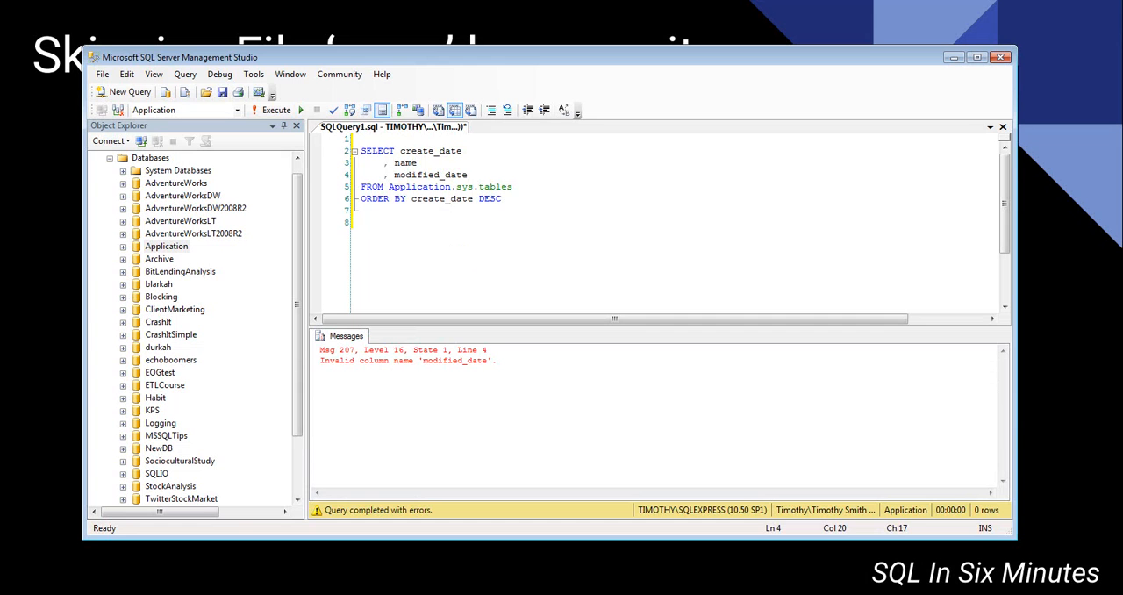
pyautogui.write('mo')
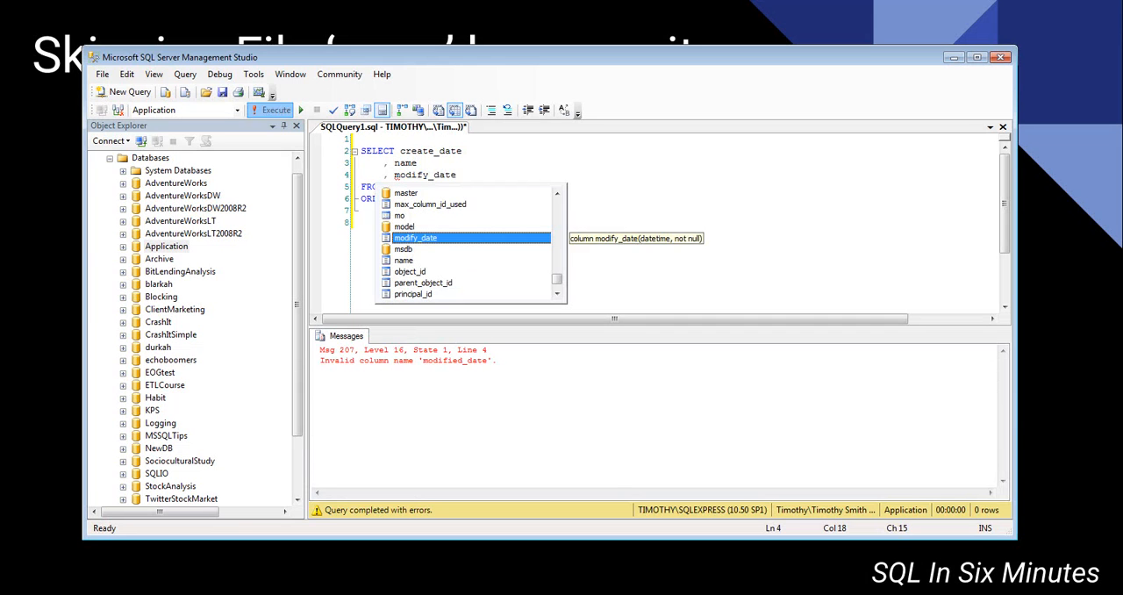
pyautogui.click(276, 108)
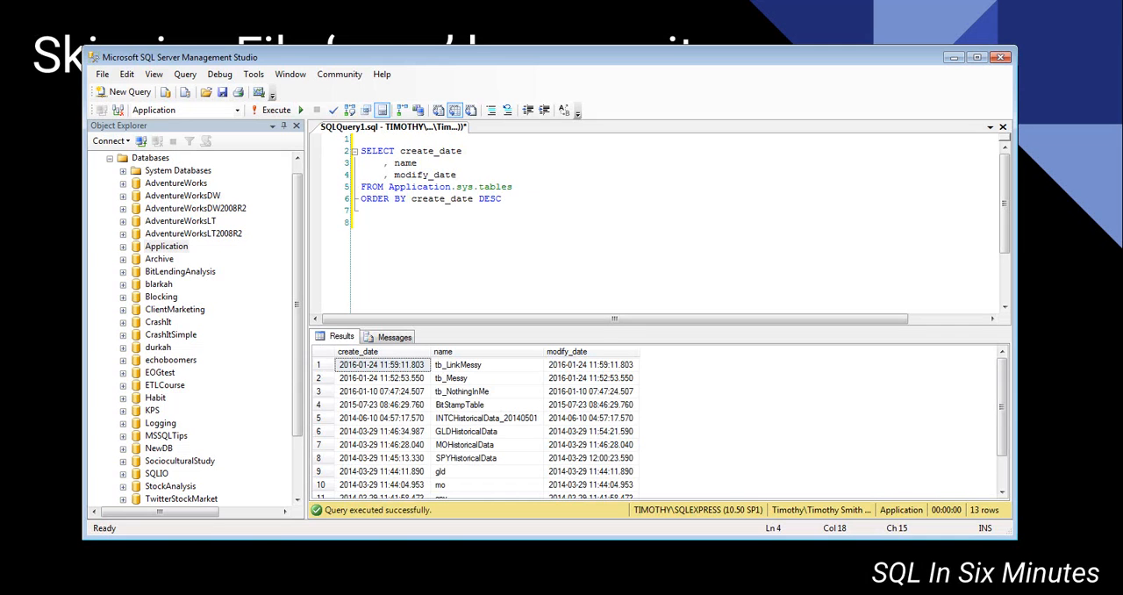